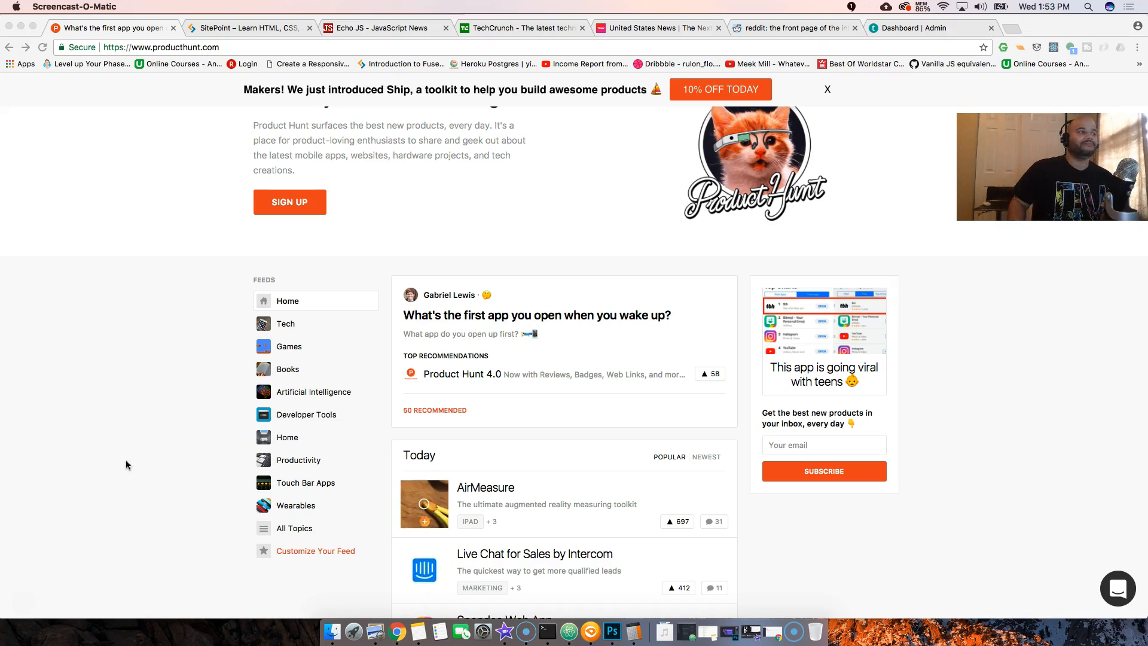
mouse_move(209, 302)
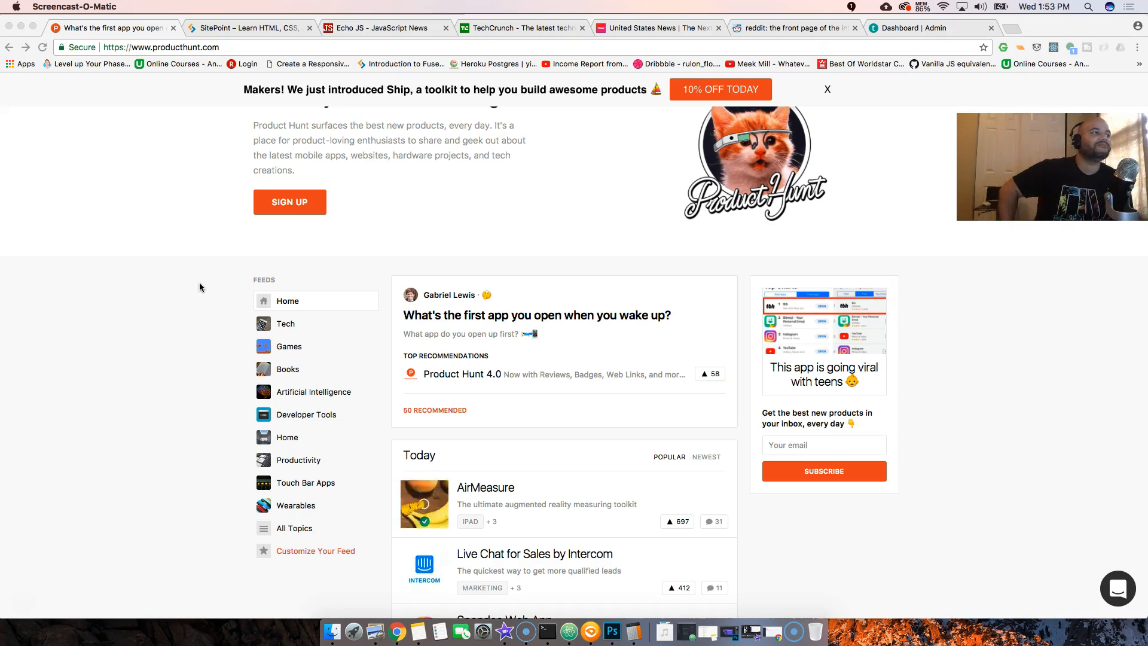
mouse_move(214, 112)
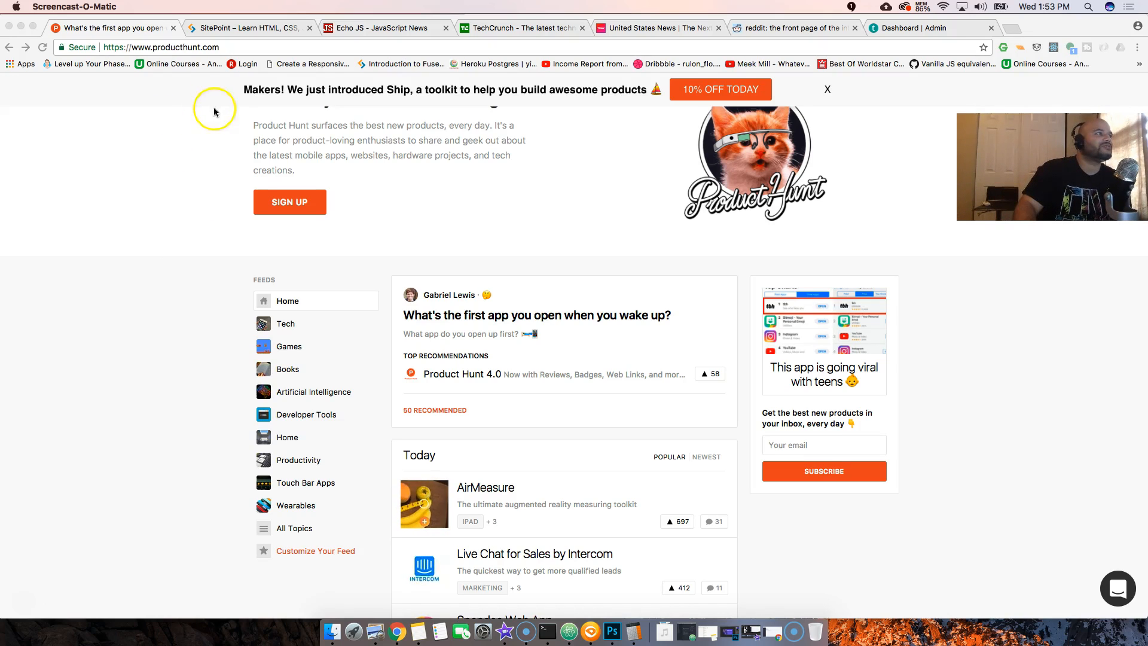
Scroll the Product Hunt homepage down to today's product list
scroll("down", 3)
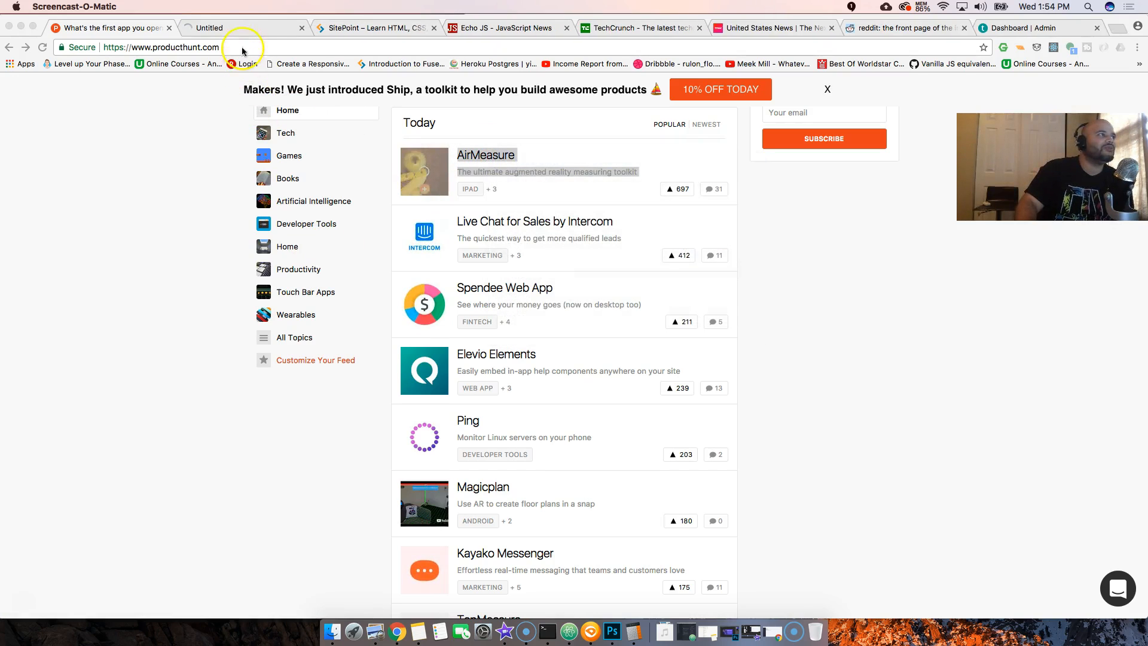
Switch to the new tab showing the AirMeasure product page and its demo video
left_click(486, 154)
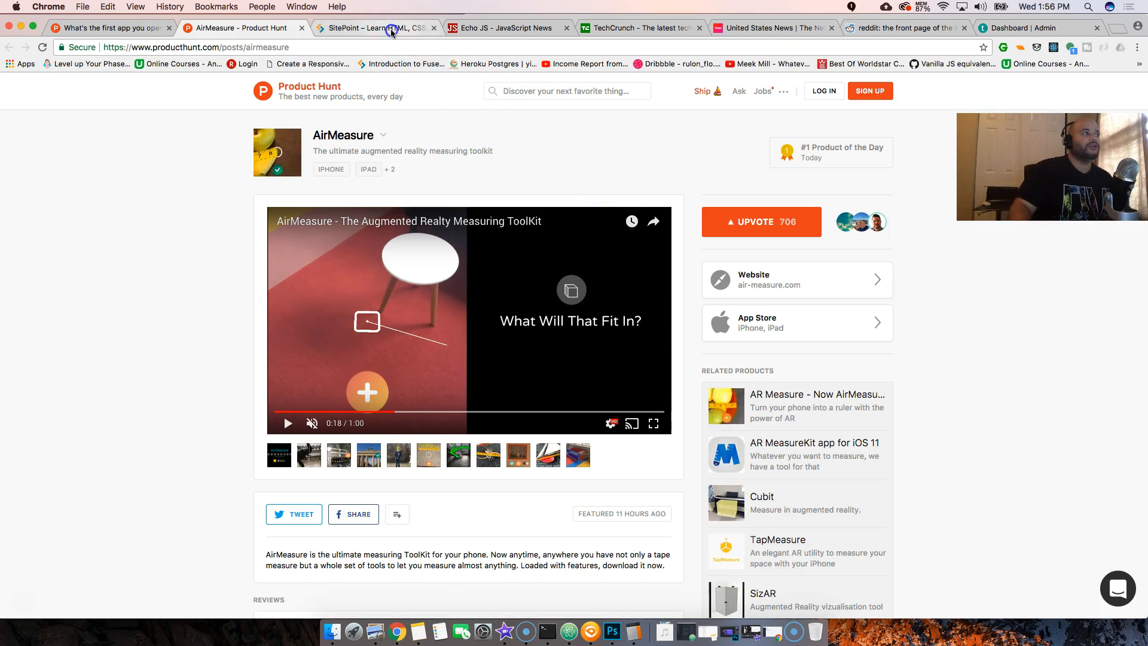
Switch to SitePoint and scroll past featured articles, courses and books to latest articles
left_click(390, 29)
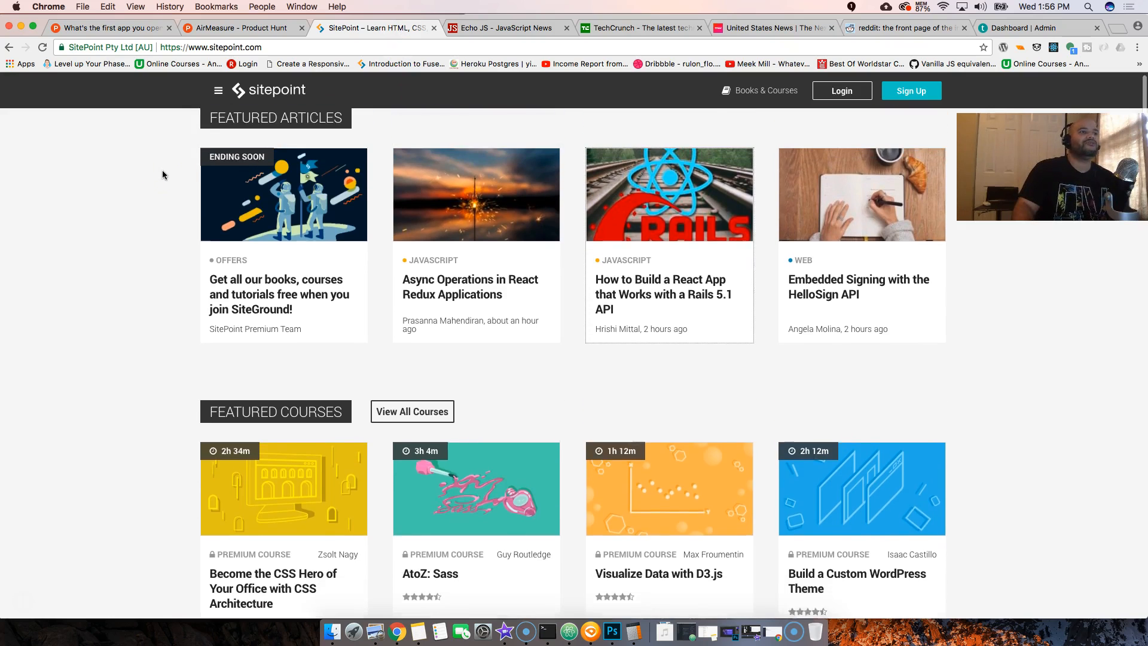
scroll("down", 3)
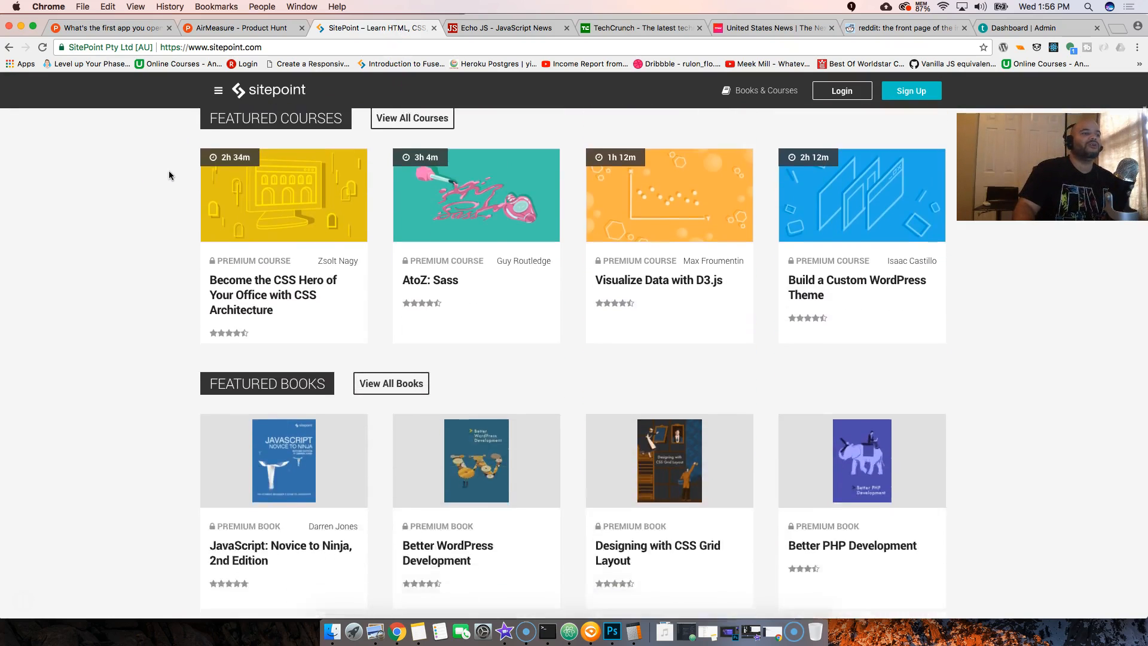
scroll("down", 3)
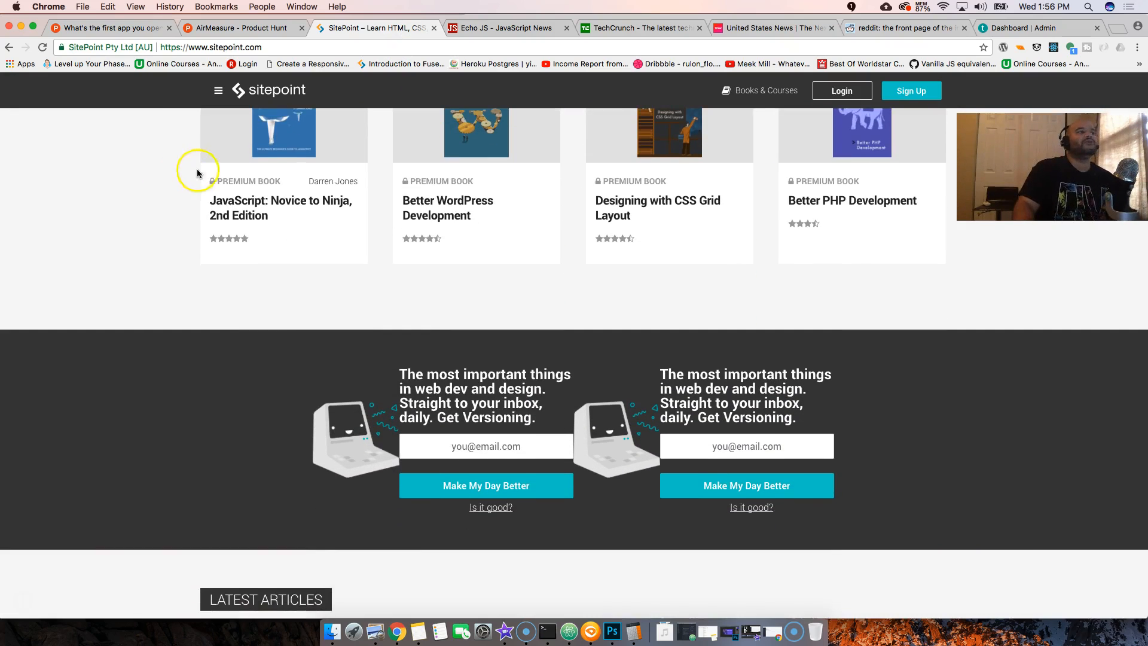
scroll("down", 3)
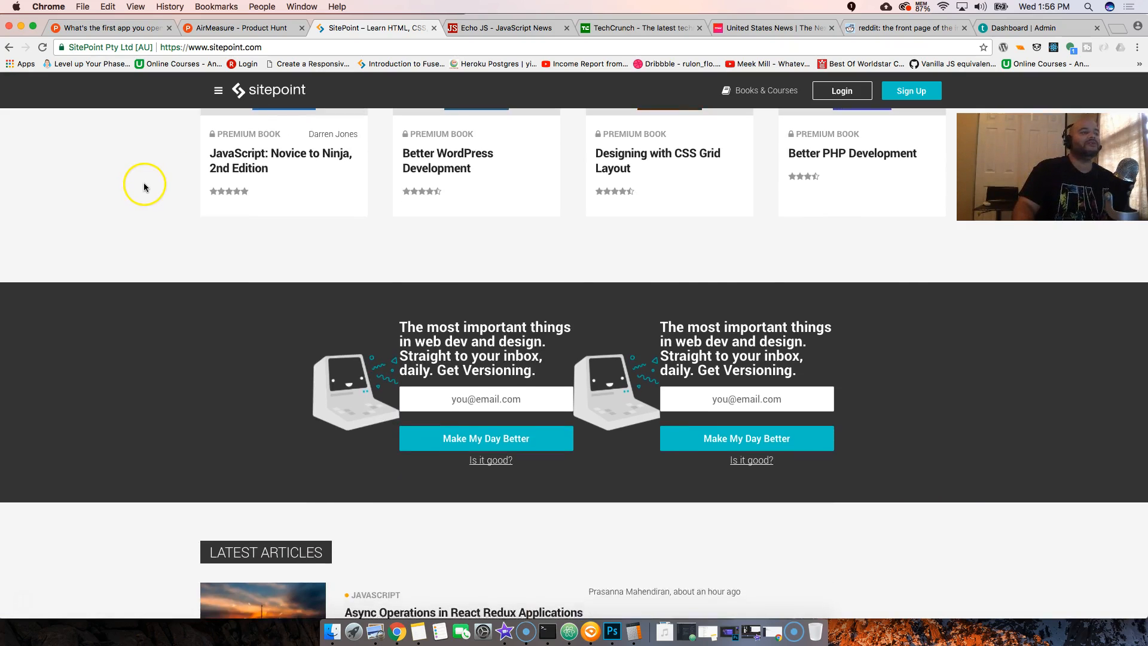
scroll("down", 3)
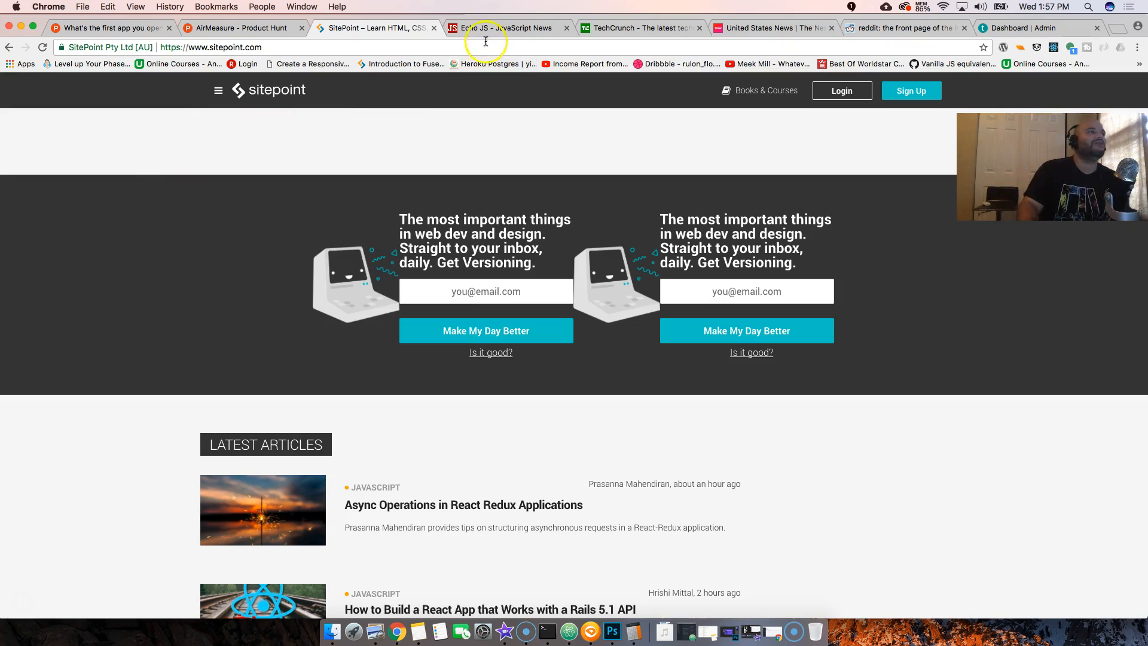
Browse Echo JS top news and the react-beautiful-dnd GitHub repository, returning to Echo JS
left_click(505, 28)
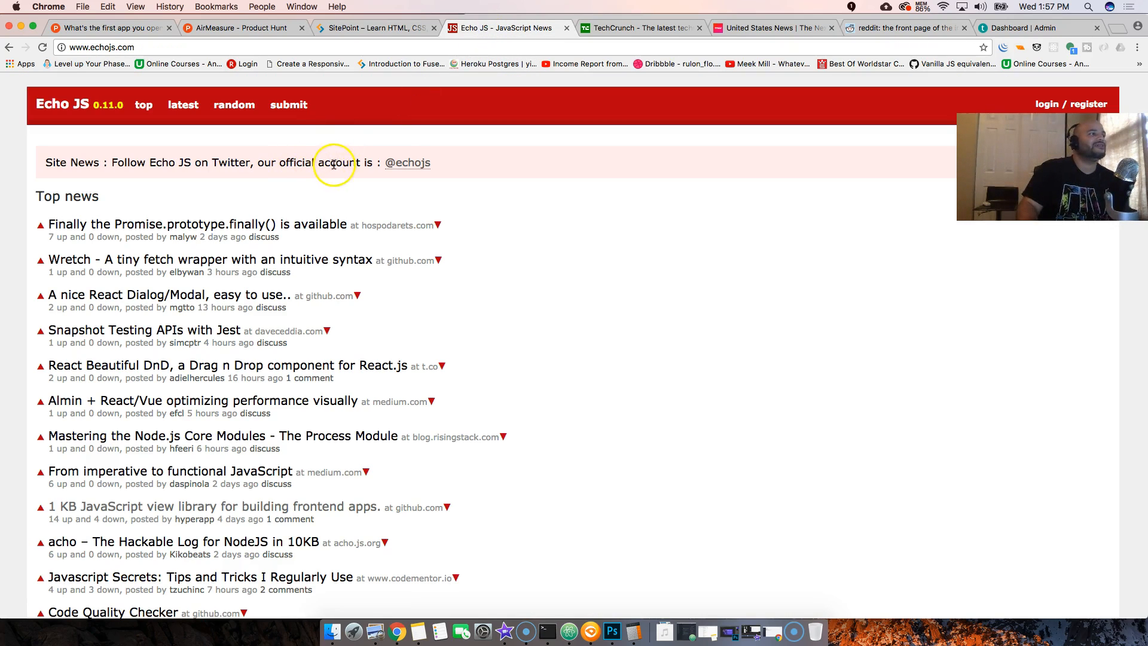
mouse_move(333, 187)
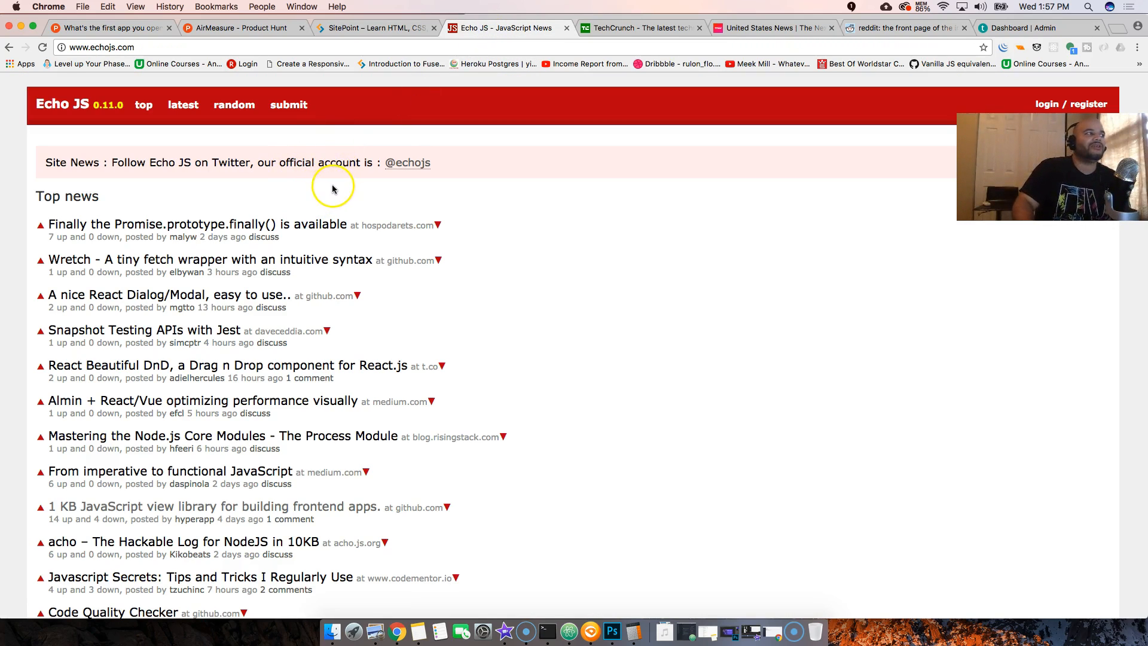
mouse_move(239, 254)
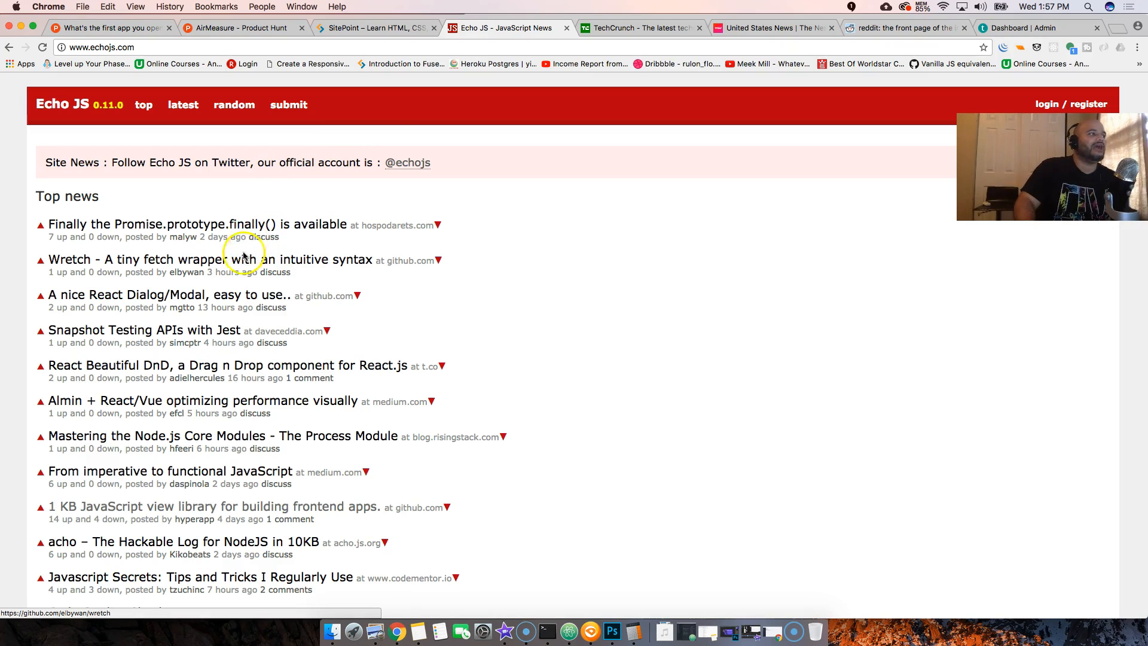
scroll("down", 3)
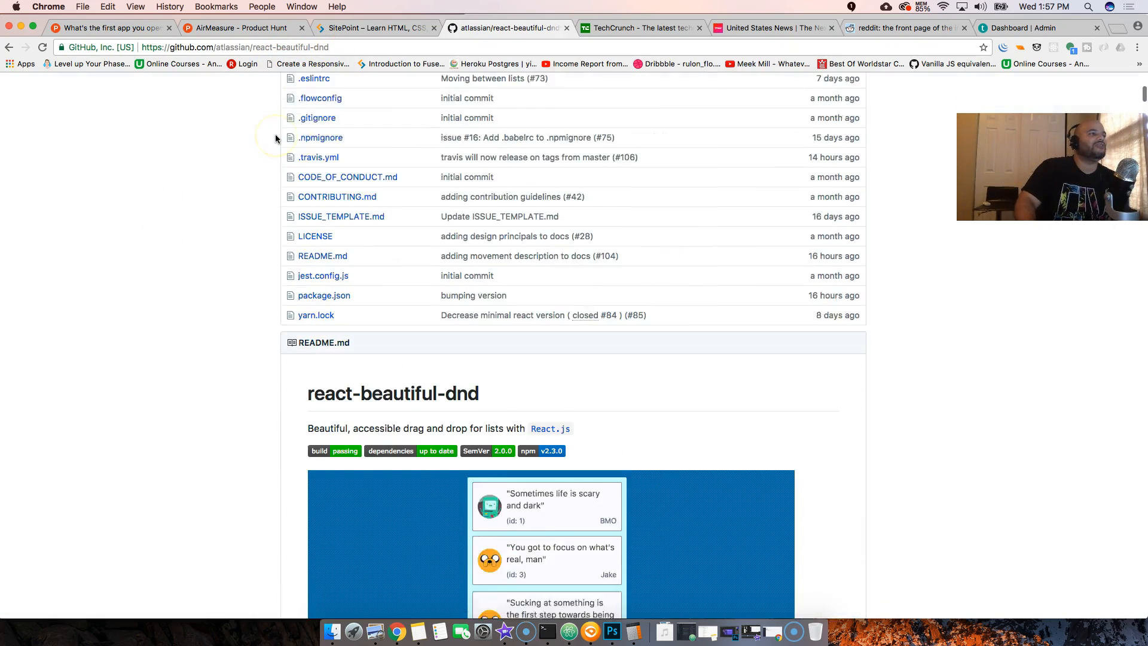
scroll("down", 3)
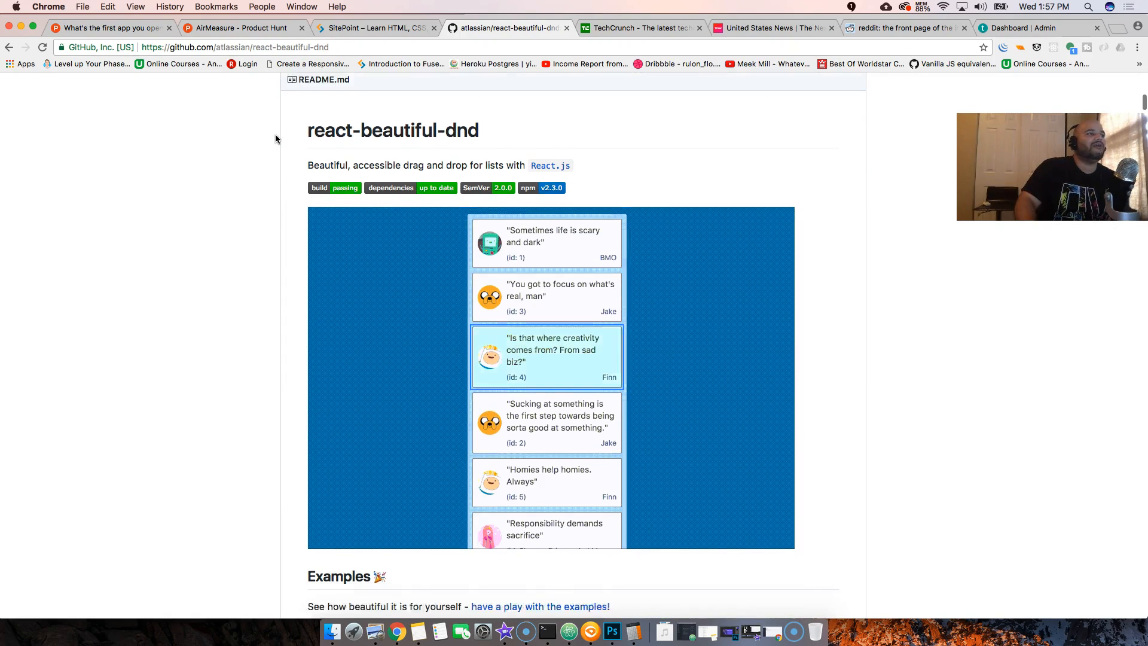
scroll("down", 3)
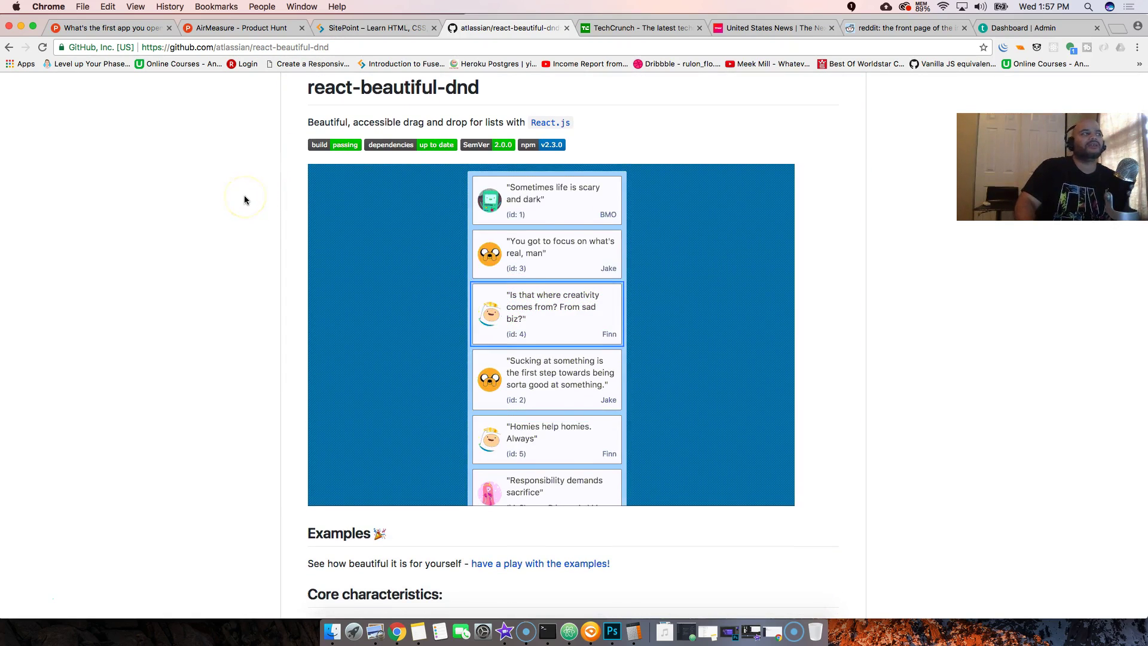
scroll("up", 3)
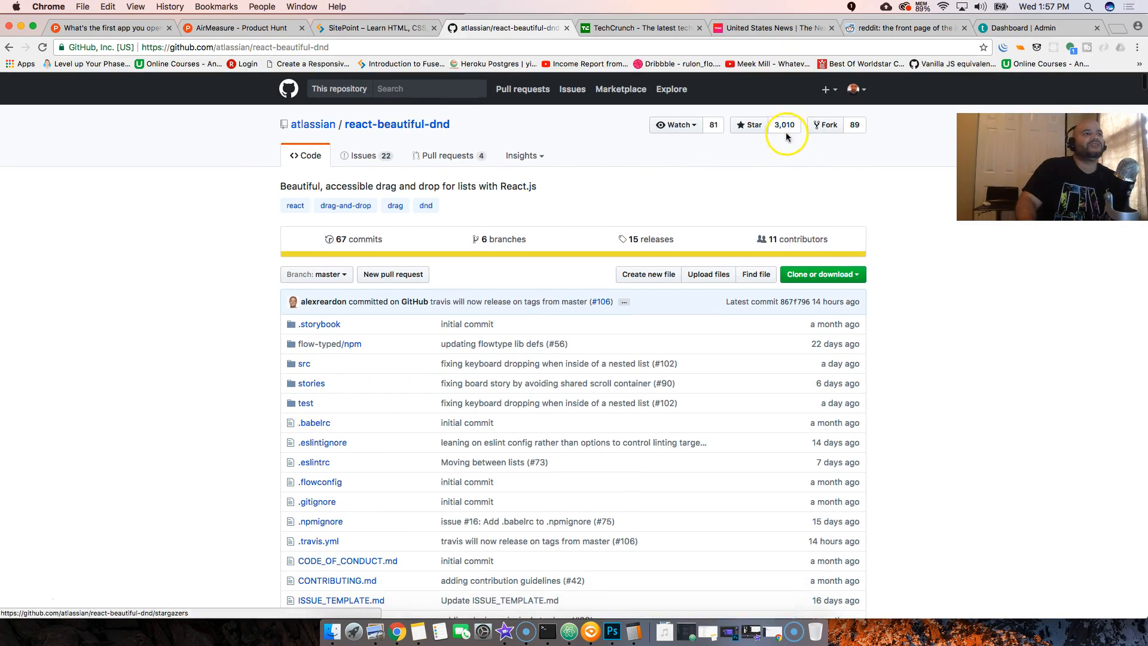
right_click(267, 203)
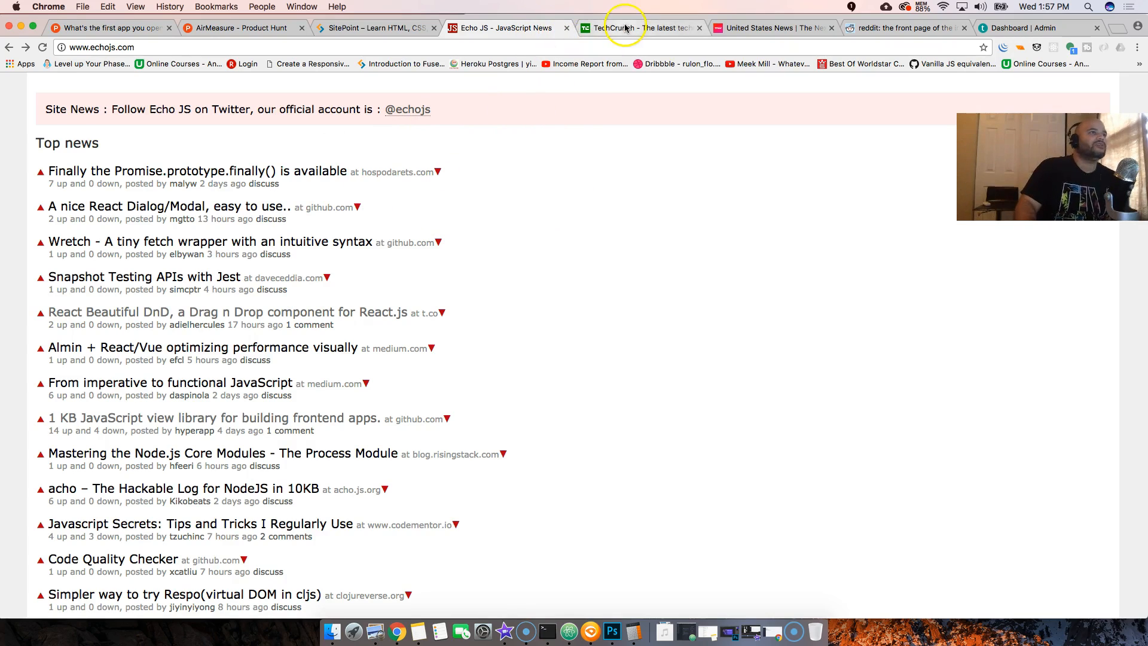
Switch to the TechCrunch tab showing the latest stories, led by the HubSpot acquisition
left_click(622, 27)
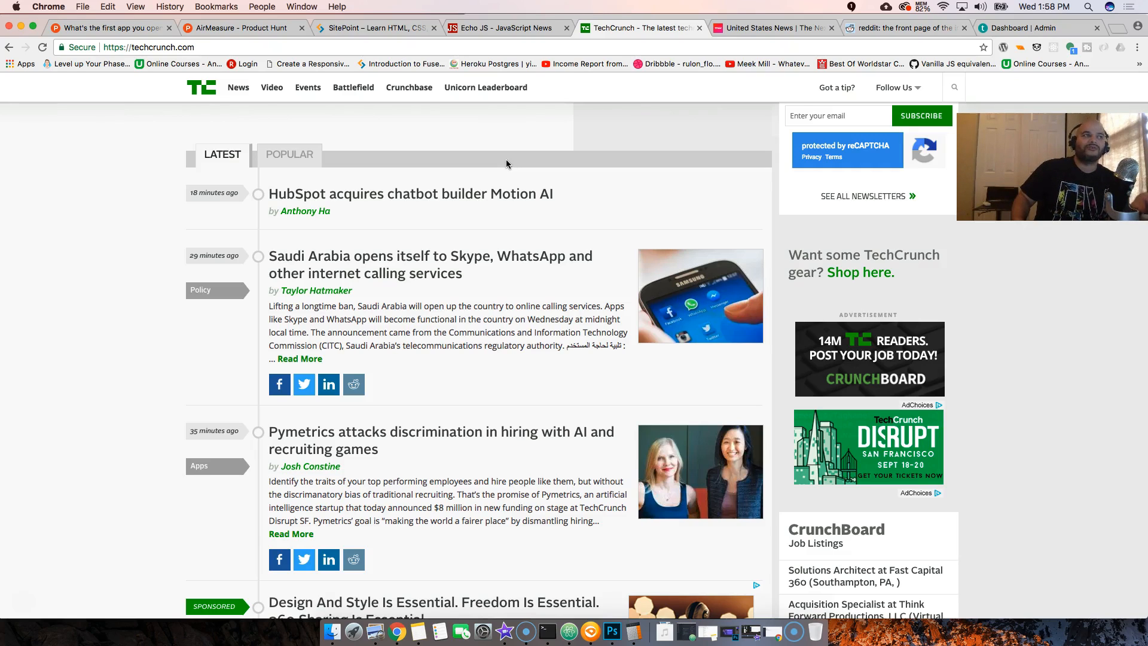
Switch to The Next Web and scroll through United States stories onto page 2
left_click(772, 27)
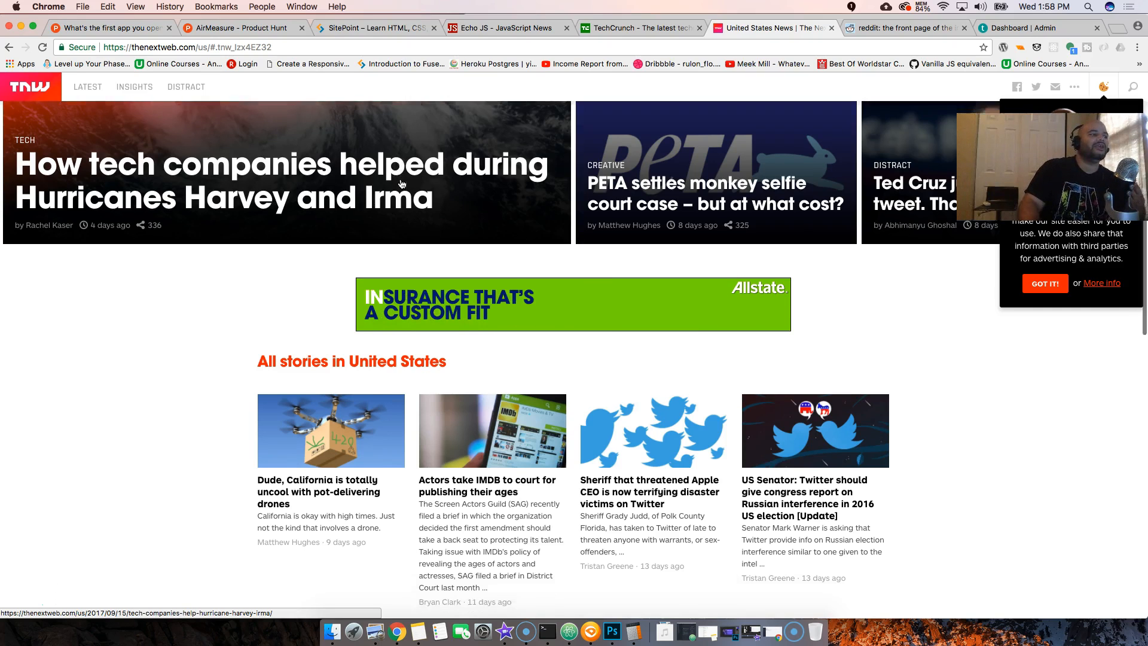
scroll("down", 3)
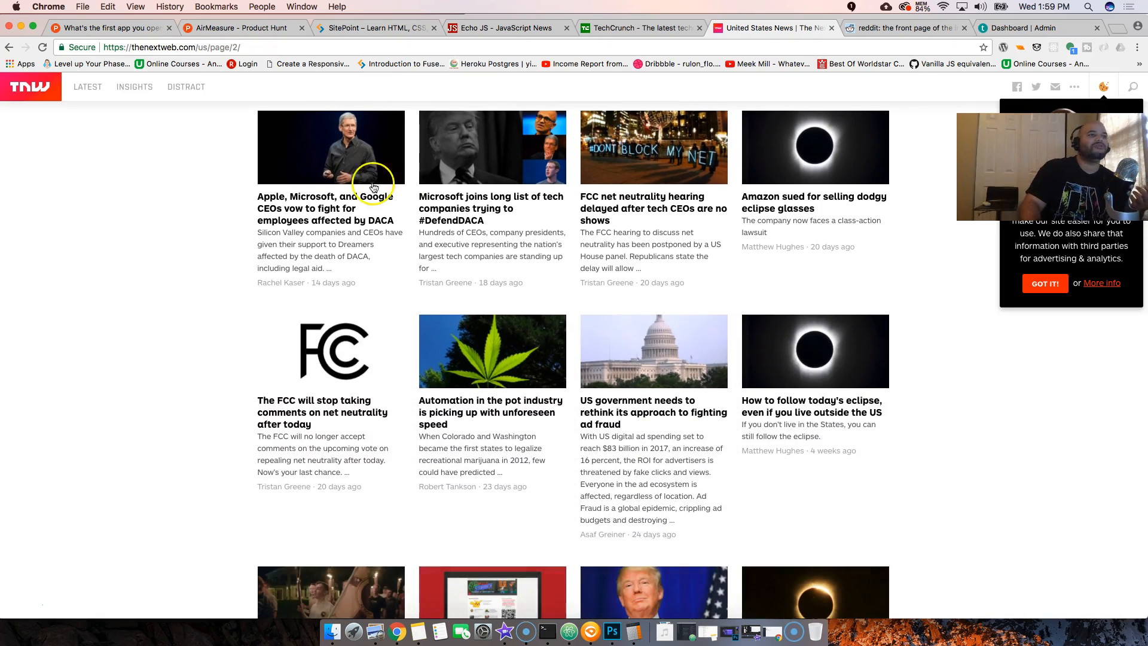
scroll("down", 3)
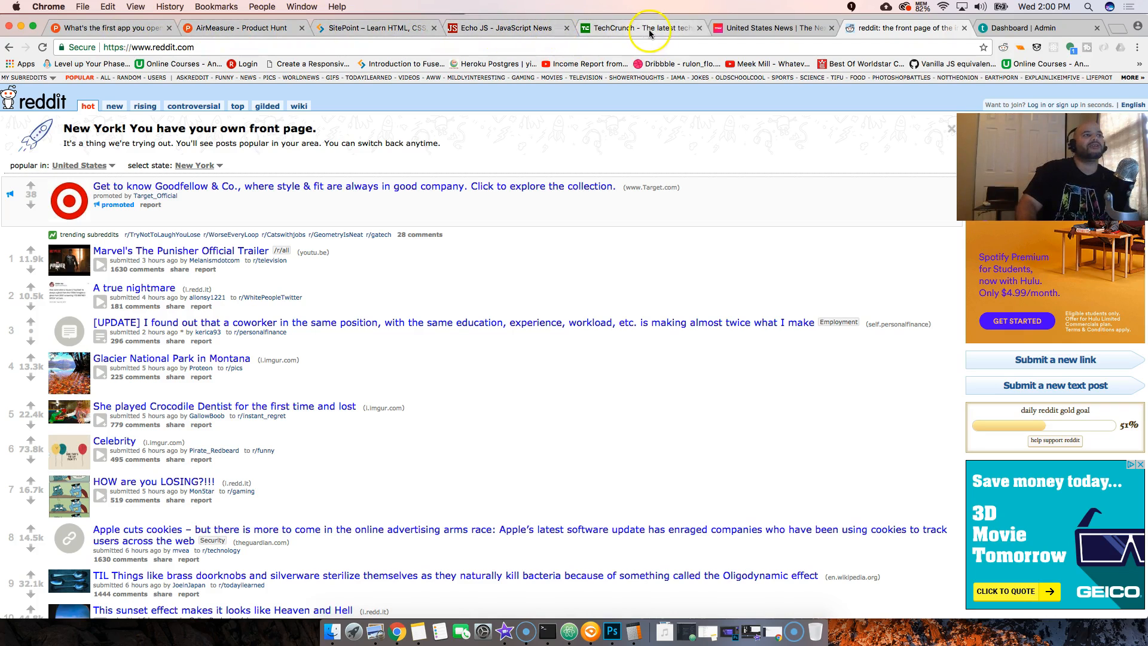
mouse_move(761, 38)
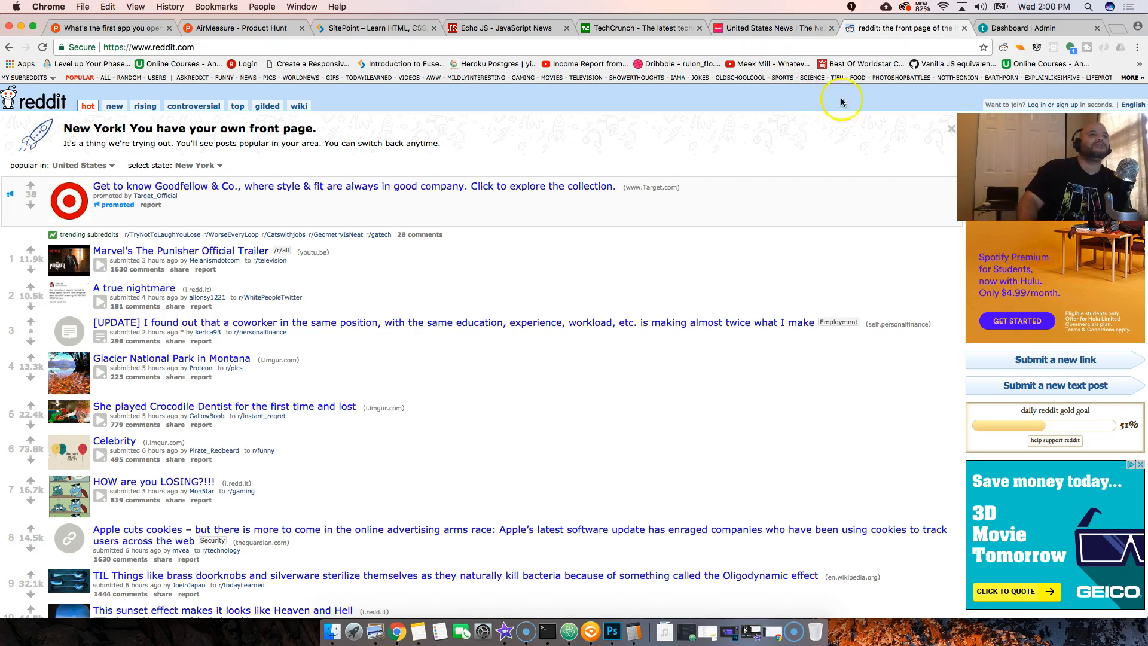
mouse_move(880, 138)
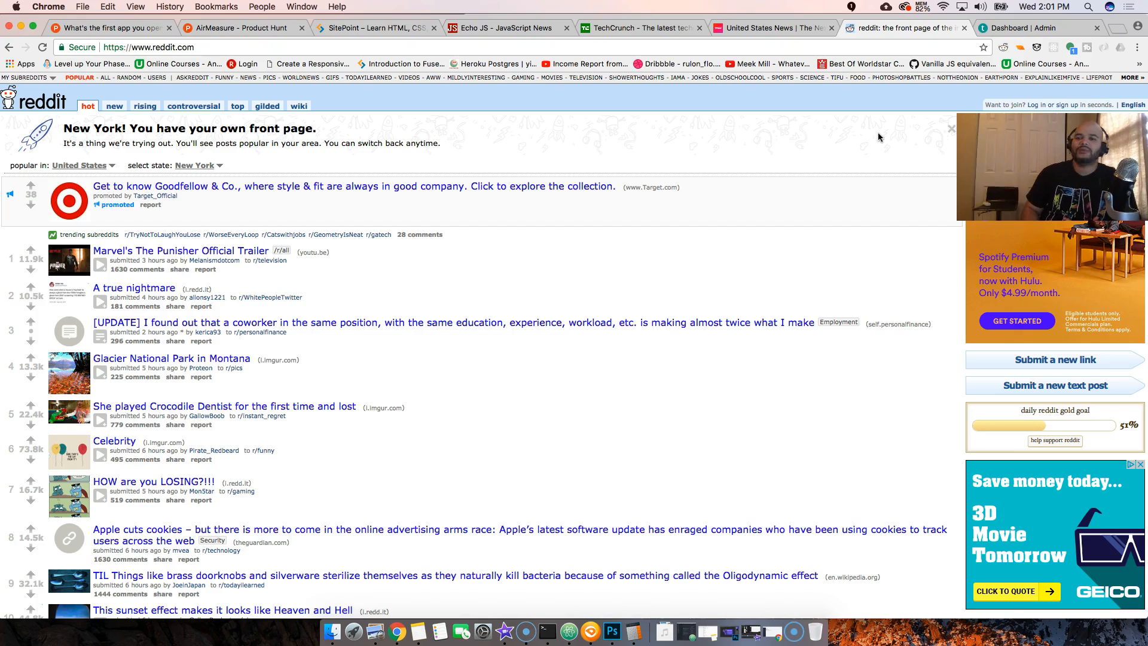
Scroll the Reddit front page down to around posts fifteen and sixteen
scroll("down", 3)
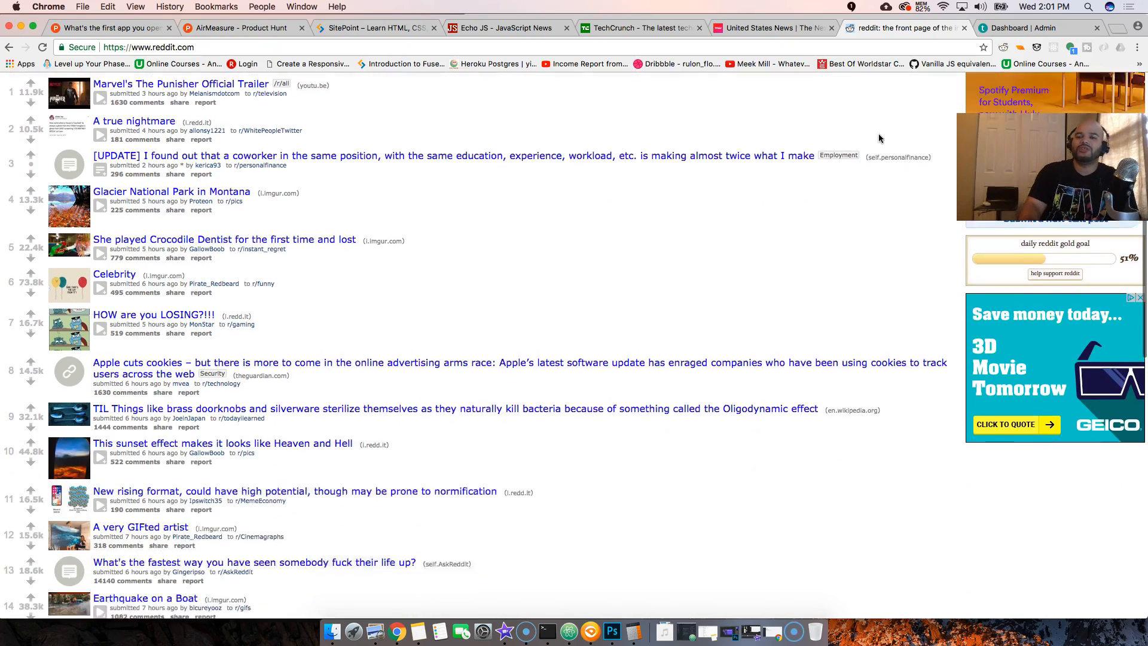
scroll("down", 3)
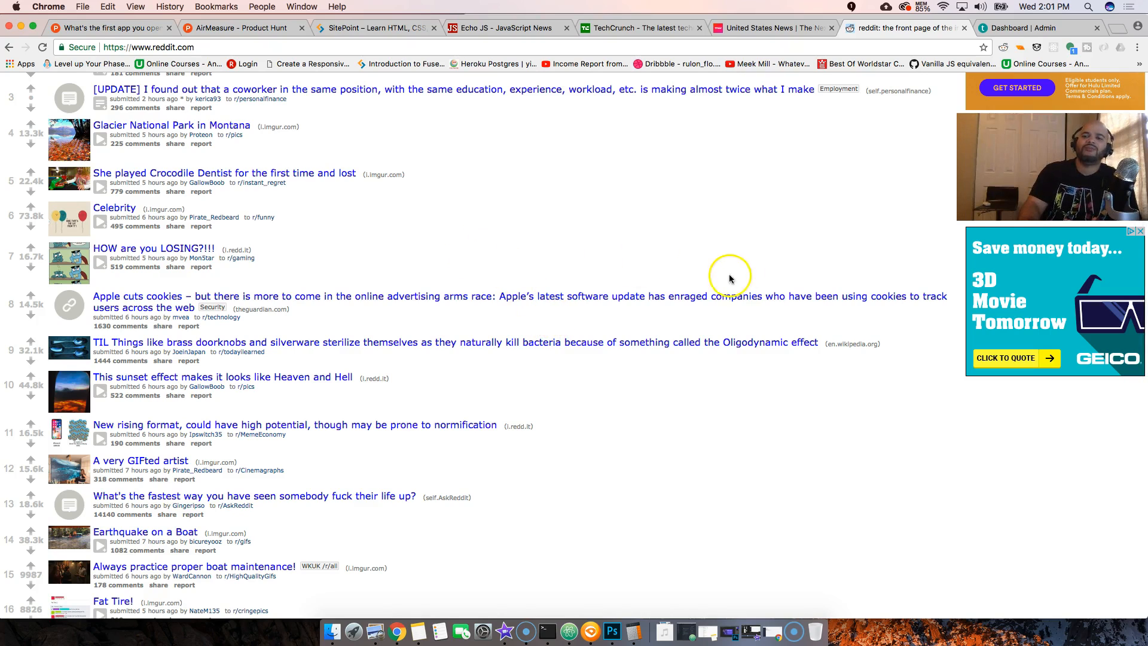
mouse_move(727, 272)
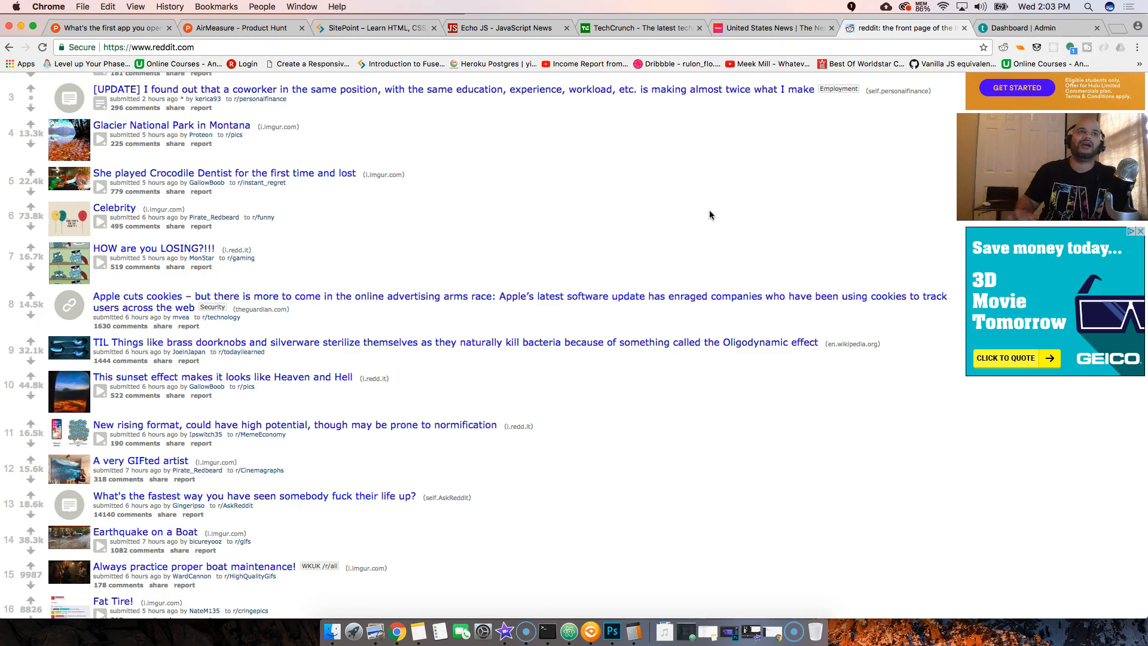
Switch to the CodingPhase Teachable tab and show All Courses
left_click(1118, 28)
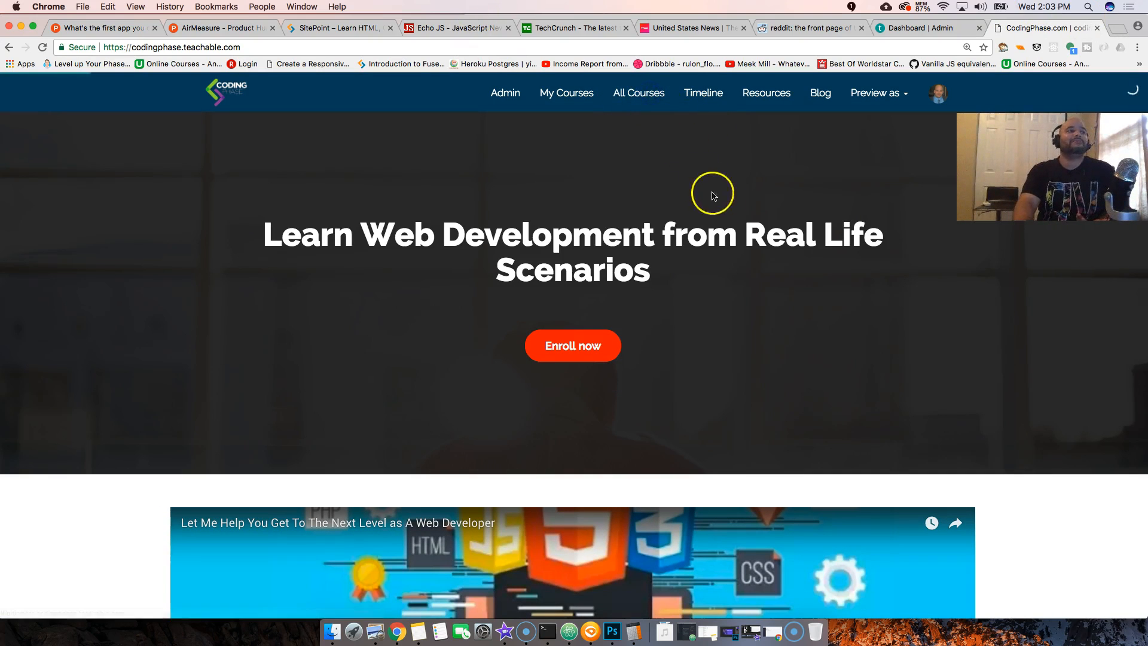
left_click(638, 93)
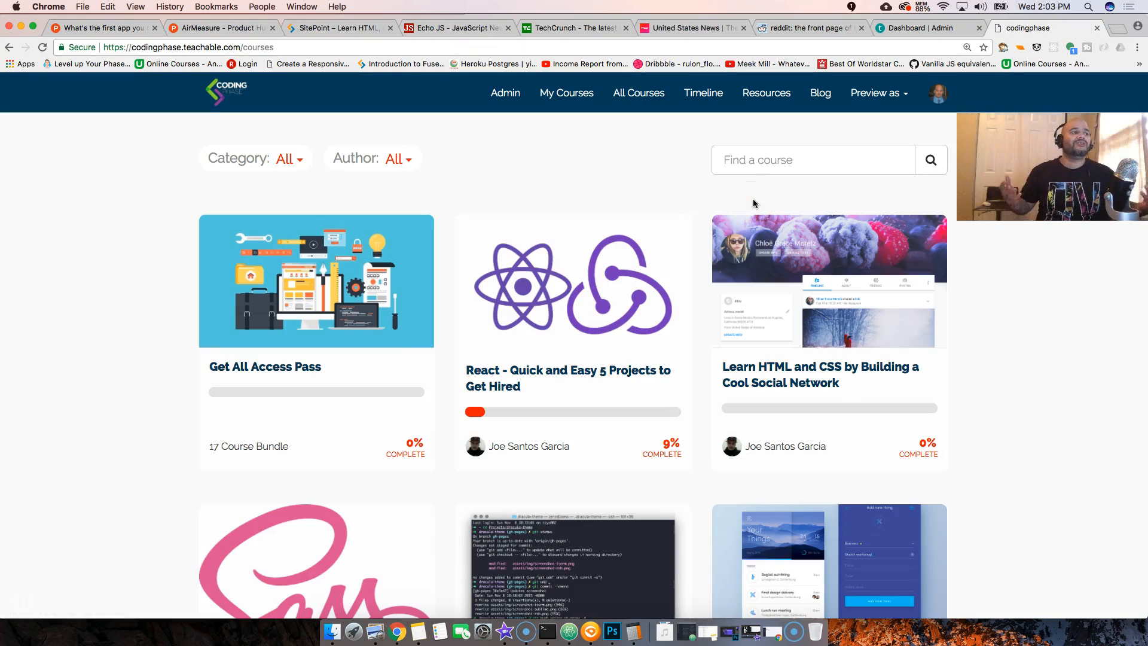